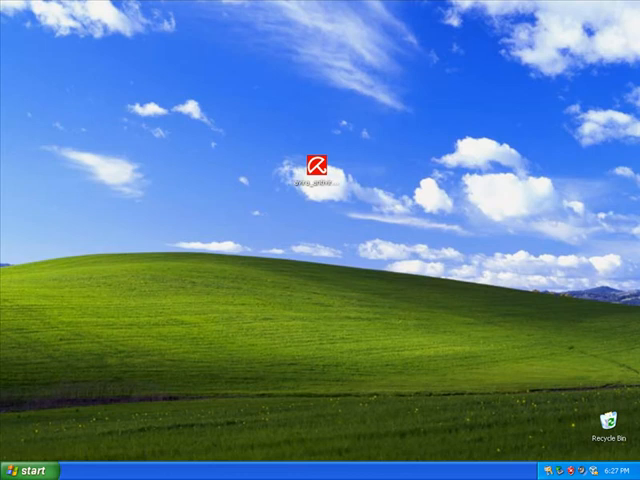
mouse_move(279, 239)
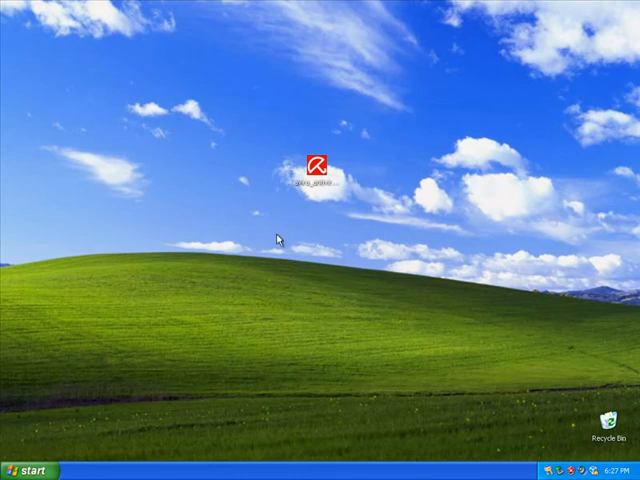
Launch the downloaded Avira installer and extract its setup files back to the desktop.
click(318, 165)
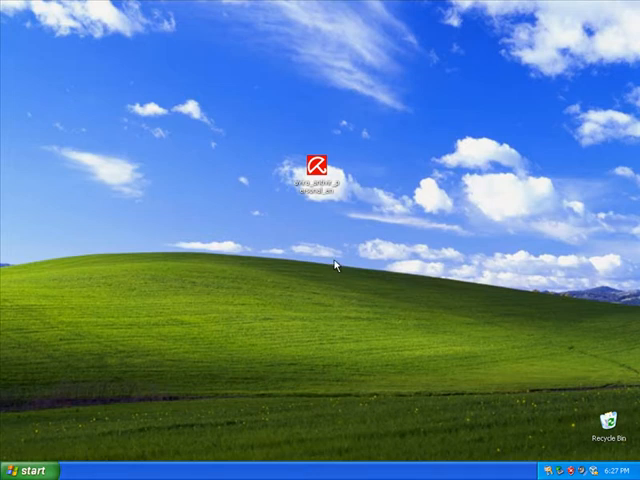
double_click(318, 165)
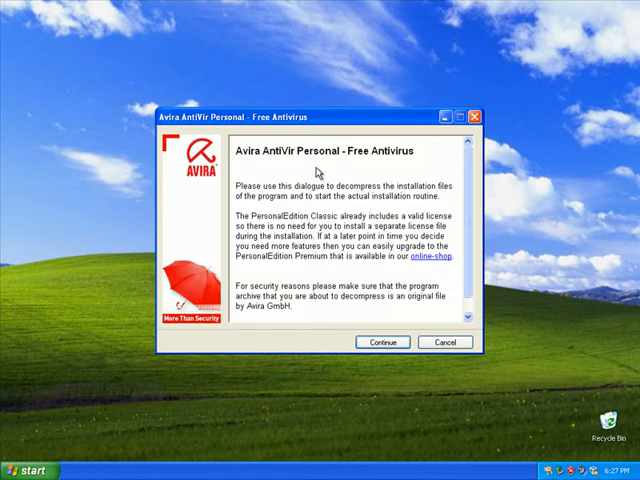
click(382, 342)
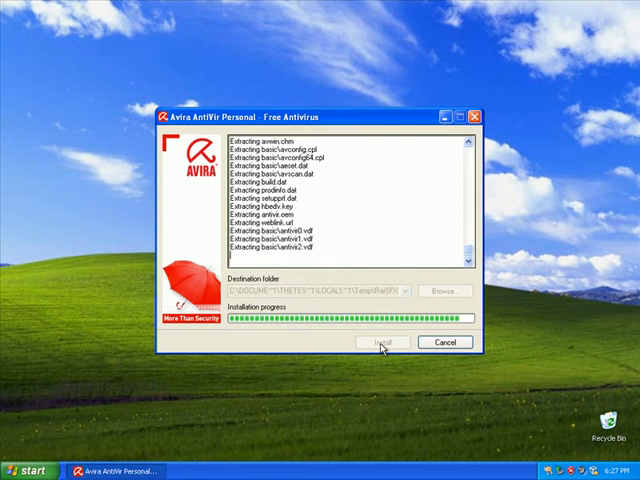
click(372, 342)
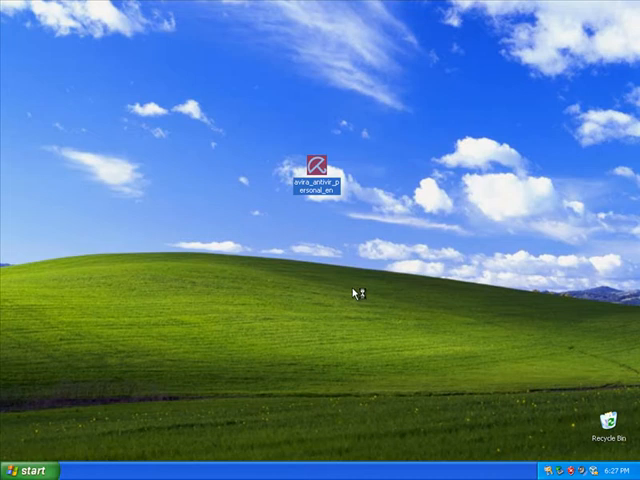
Run setup past the welcome page, decline user registration, and start installing components.
double_click(321, 170)
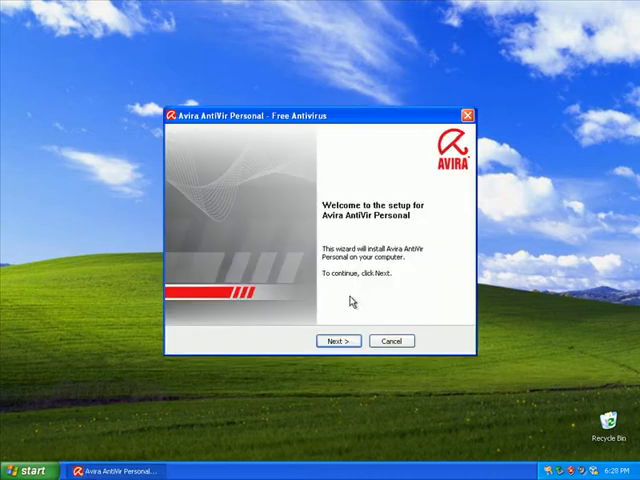
click(337, 341)
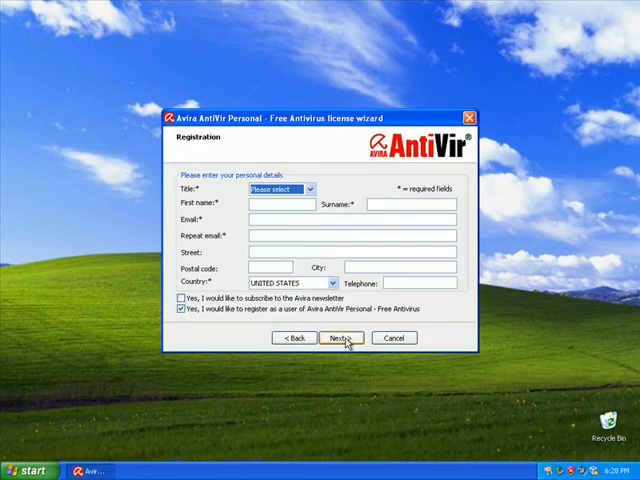
click(177, 320)
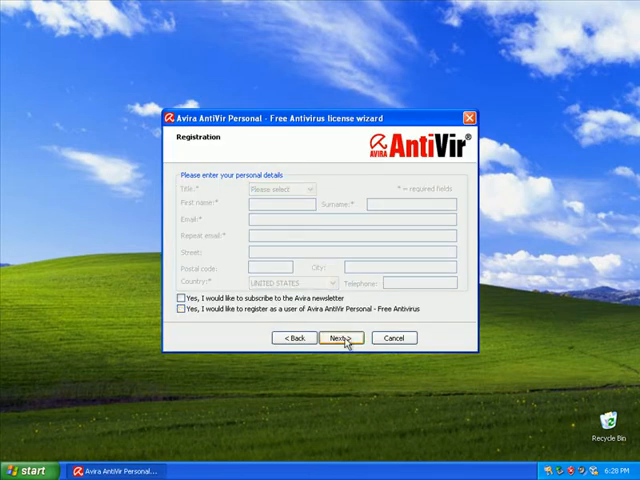
click(335, 338)
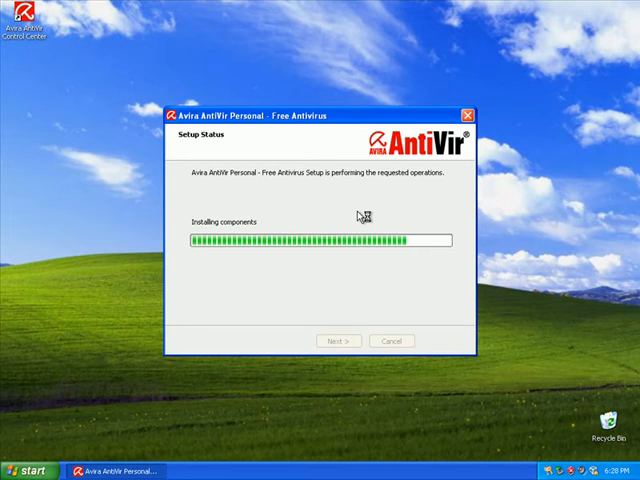
mouse_move(360, 216)
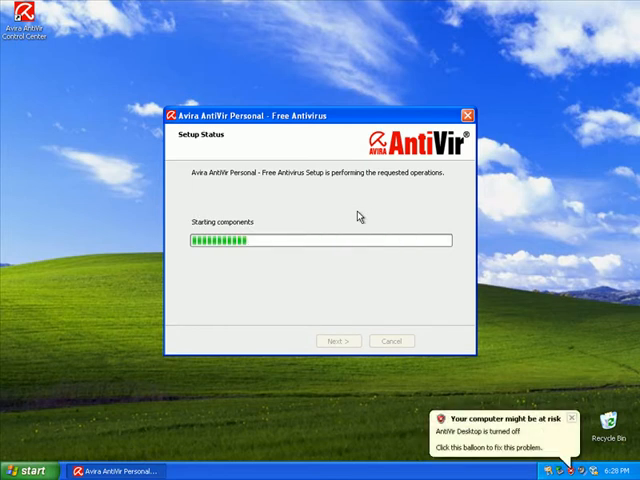
mouse_move(494, 337)
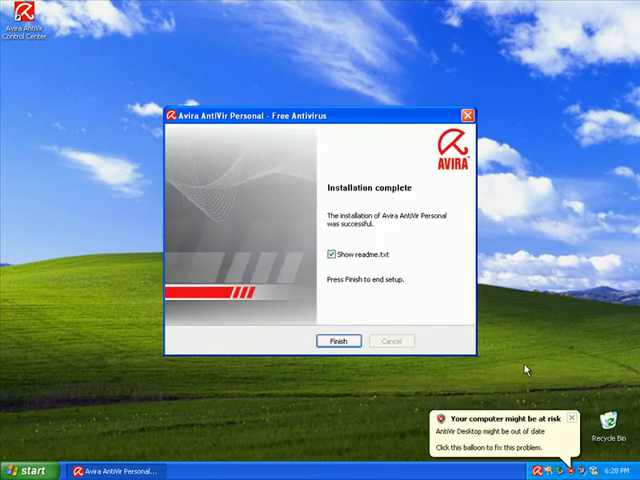
Finish setup without showing readme.txt and set heuristic detection to High.
click(332, 253)
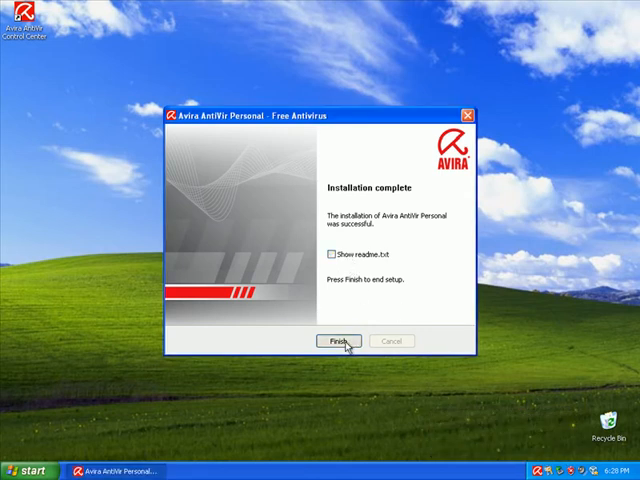
click(344, 341)
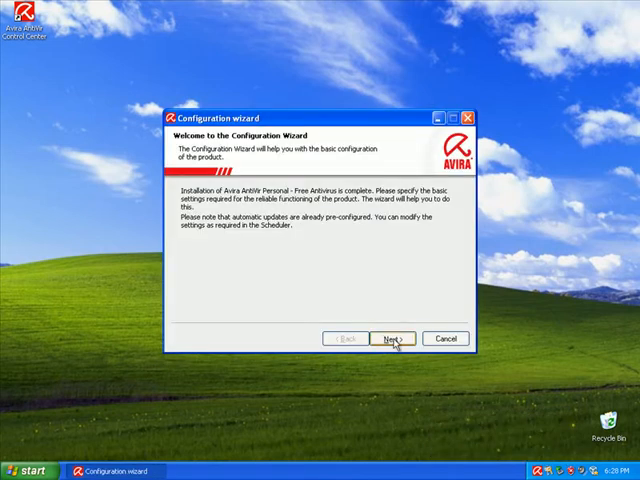
click(392, 338)
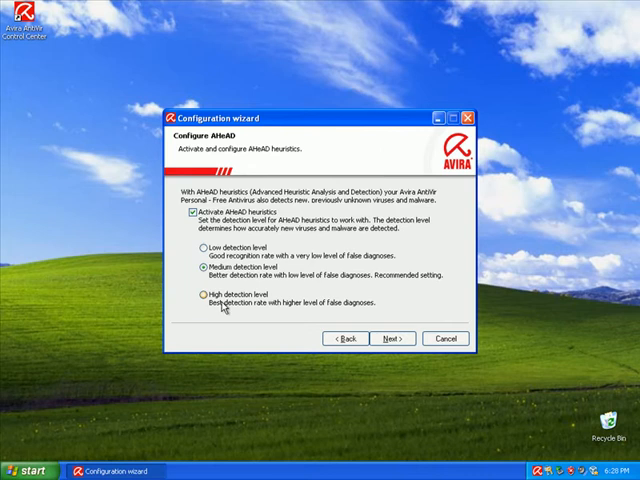
click(198, 302)
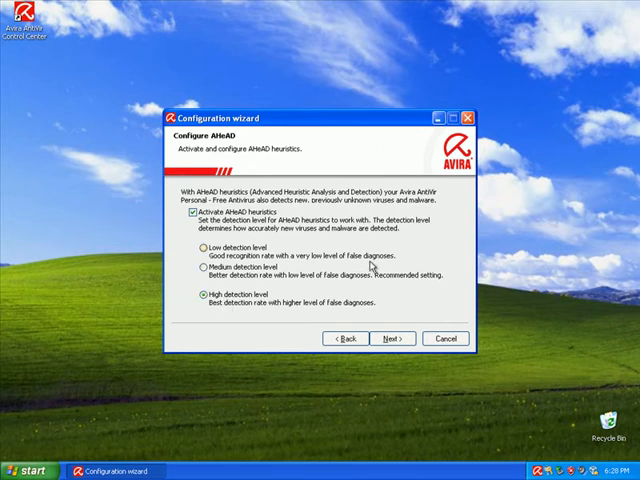
mouse_move(223, 347)
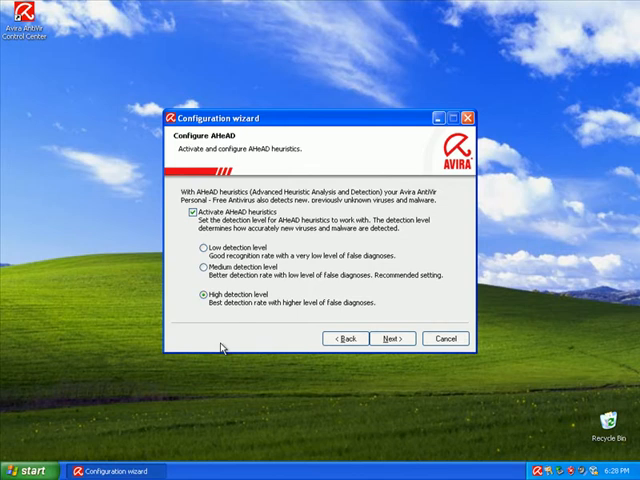
mouse_move(266, 335)
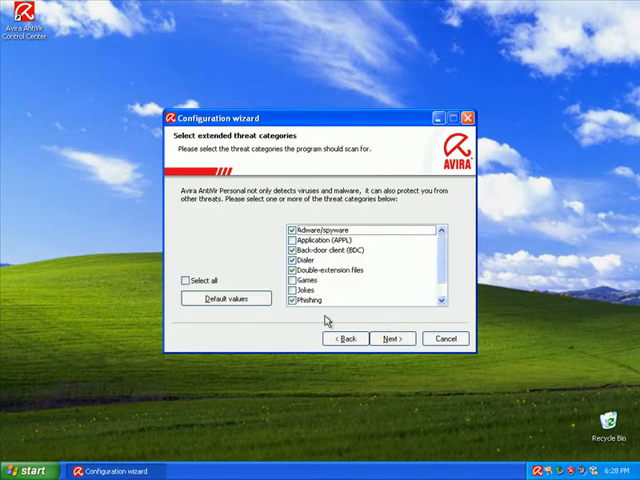
Accept the default threat categories and secure Guard start, completing the configuration wizard.
click(391, 338)
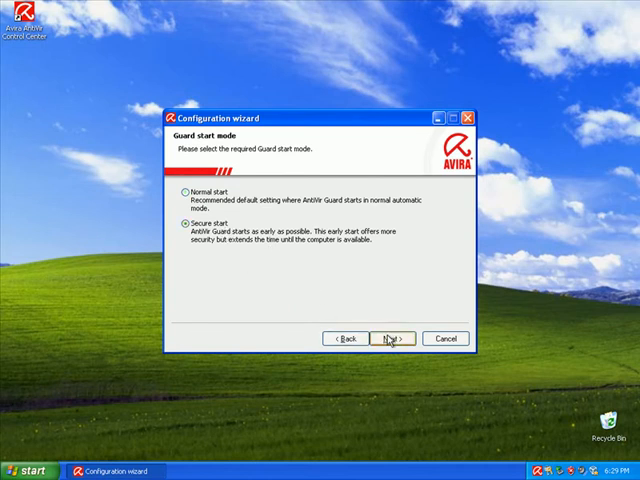
click(390, 338)
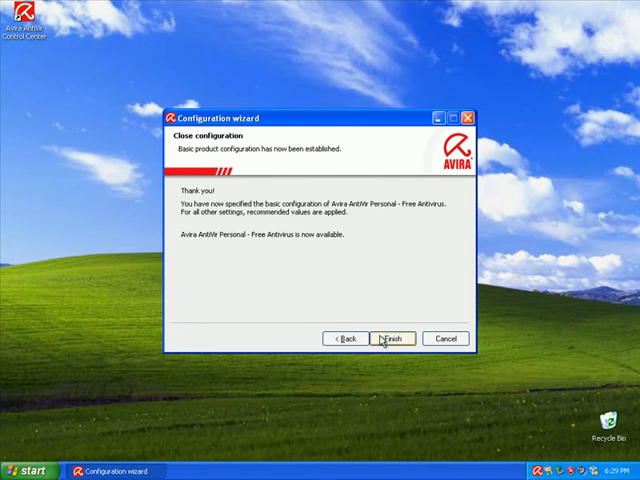
click(393, 338)
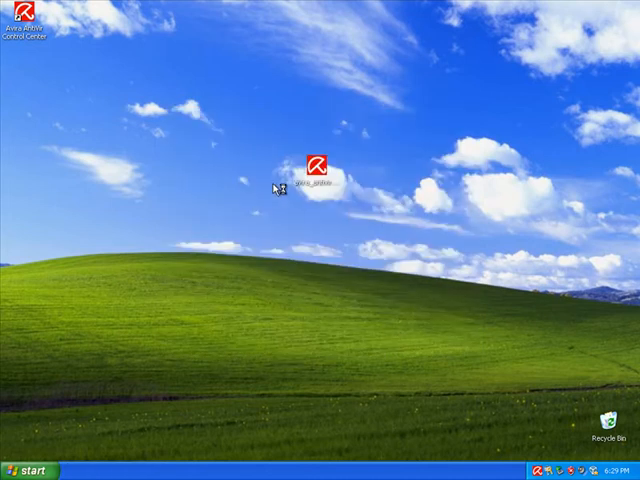
Start the Updater and let it scan for updates.
double_click(315, 163)
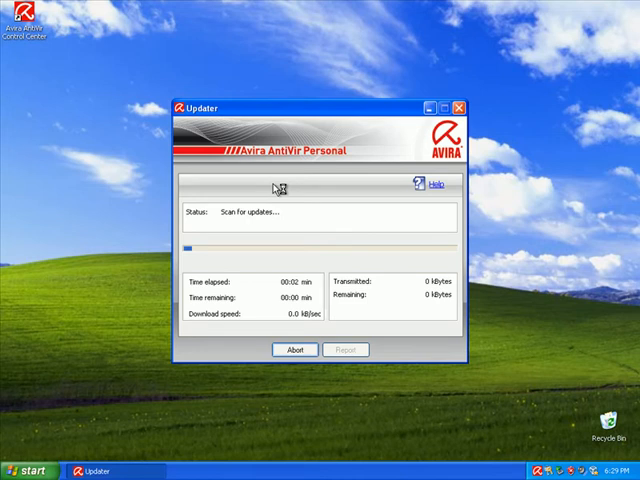
mouse_move(217, 257)
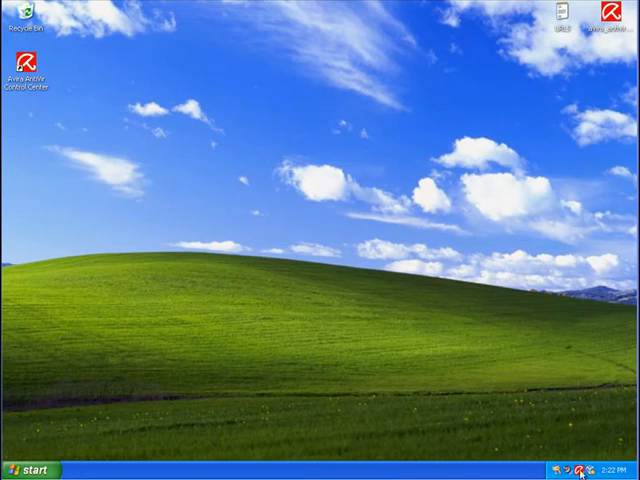
Open the AntiVir main window from the tray and show the Scheduler job list.
double_click(27, 62)
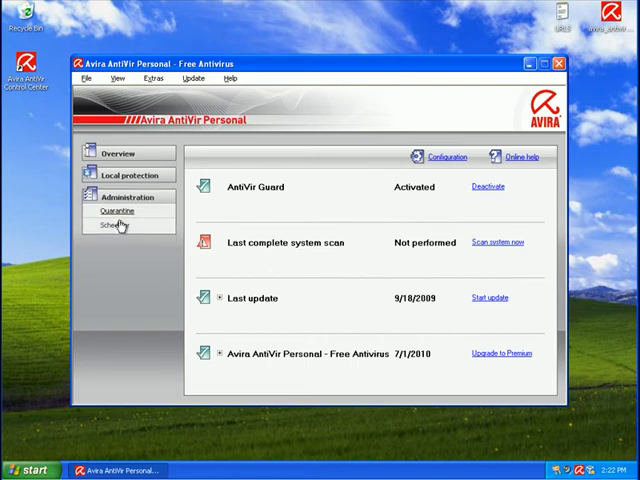
click(117, 225)
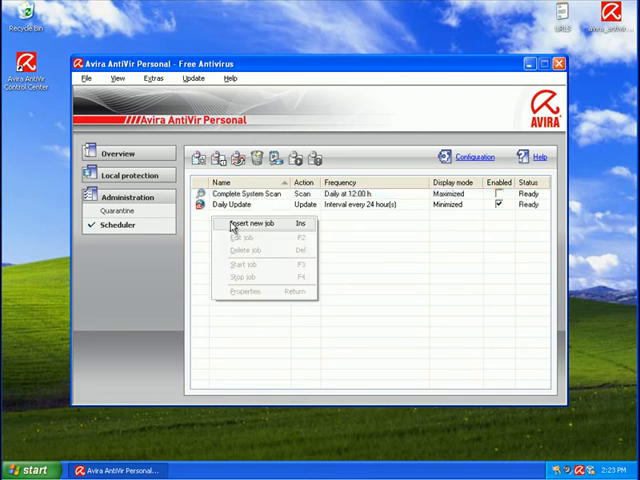
Create a daily Update job named 'update 1' through the new-job wizard.
click(249, 223)
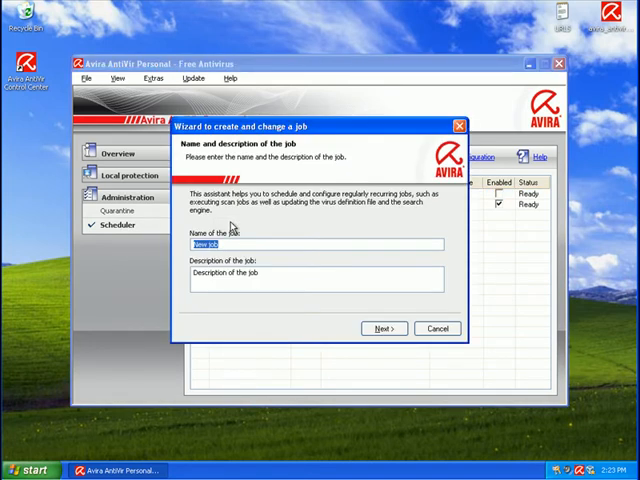
text(update 1)
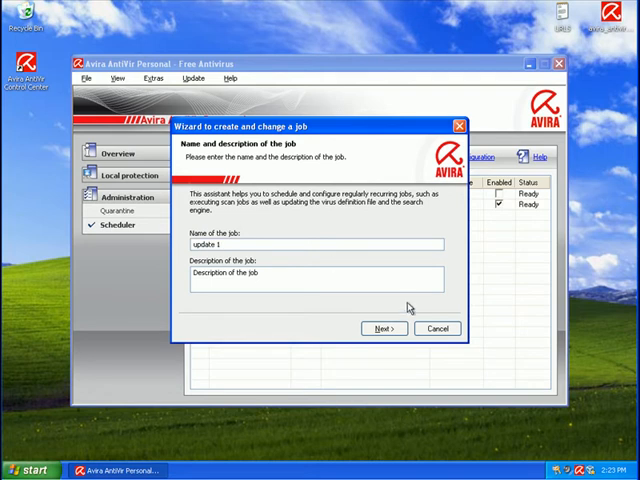
click(383, 328)
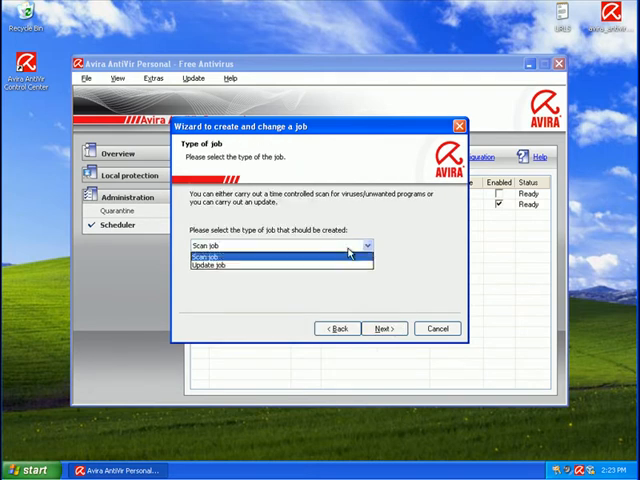
click(383, 328)
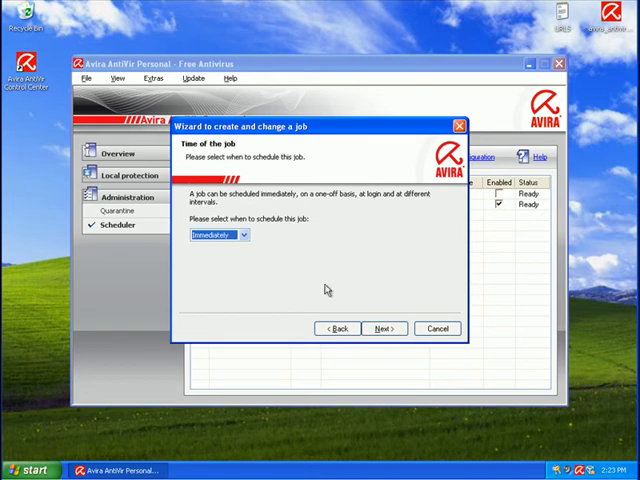
click(242, 235)
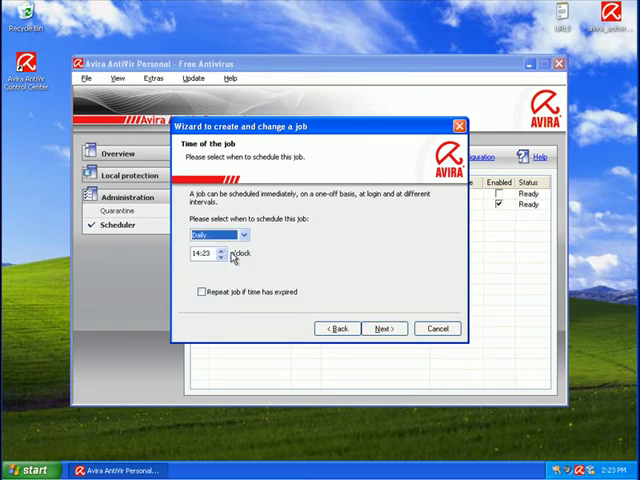
click(384, 328)
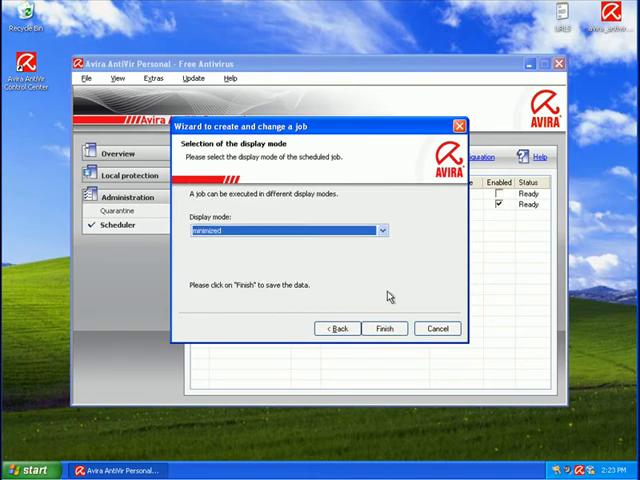
click(384, 328)
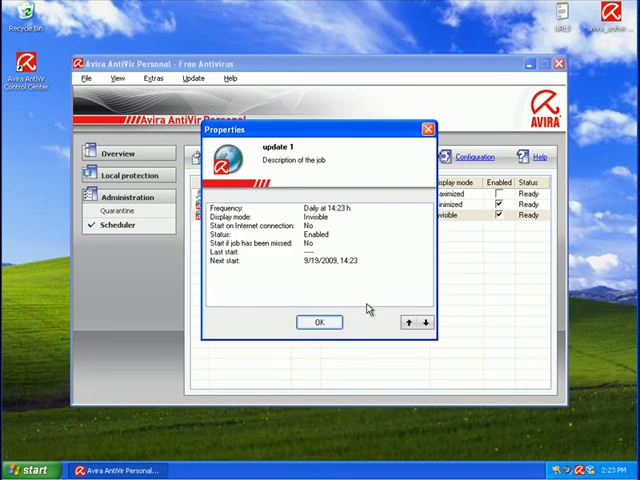
Edit the update 1 job so it starts daily at 04:00.
right_click(230, 214)
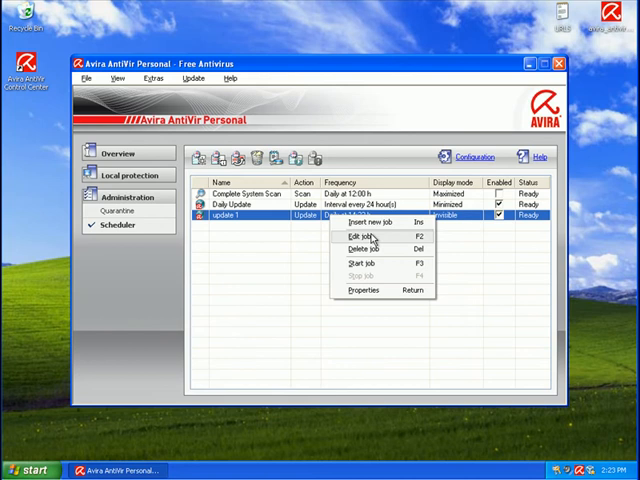
click(361, 235)
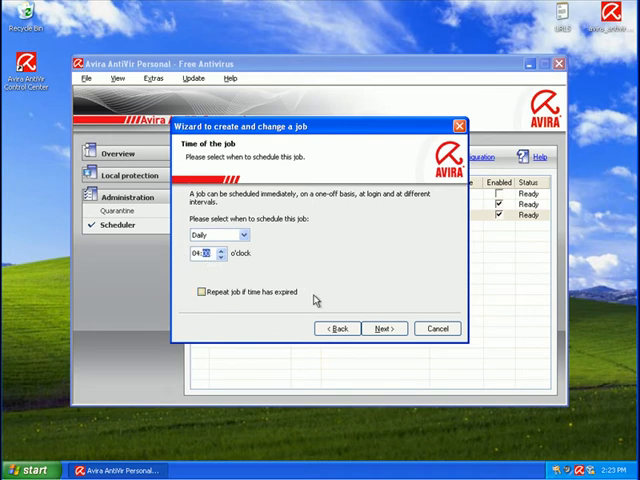
click(384, 328)
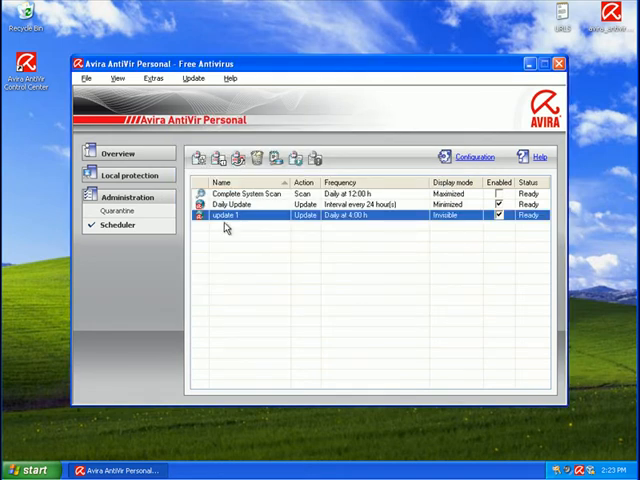
Add a daily Update job 'update 2' at 08:00 with Invisible display mode.
click(199, 159)
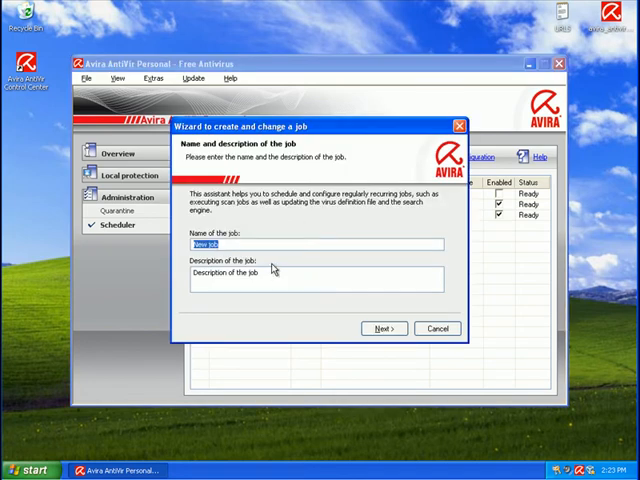
text(update 2)
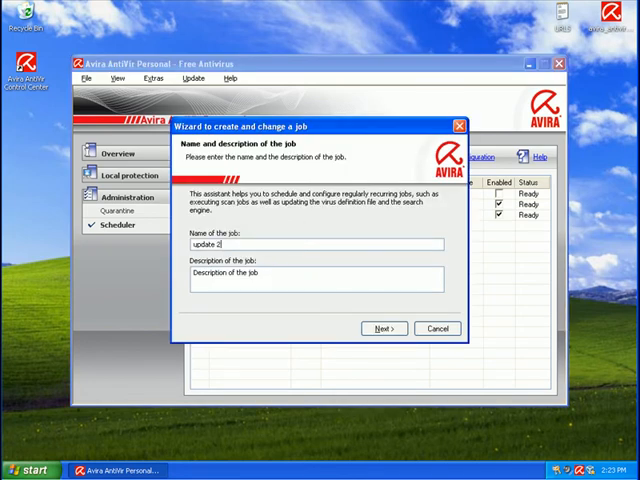
click(383, 328)
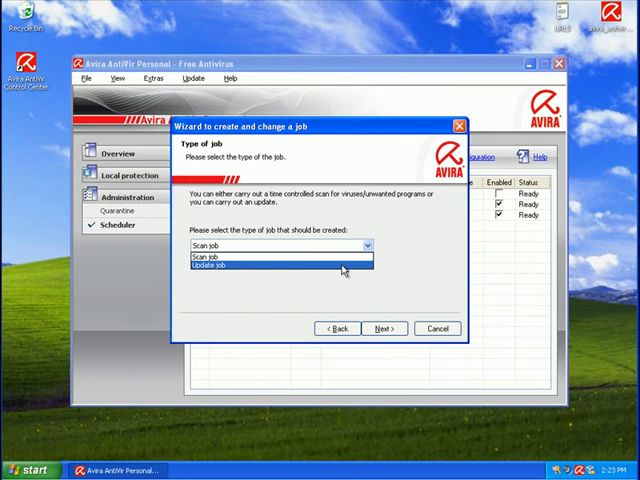
click(384, 328)
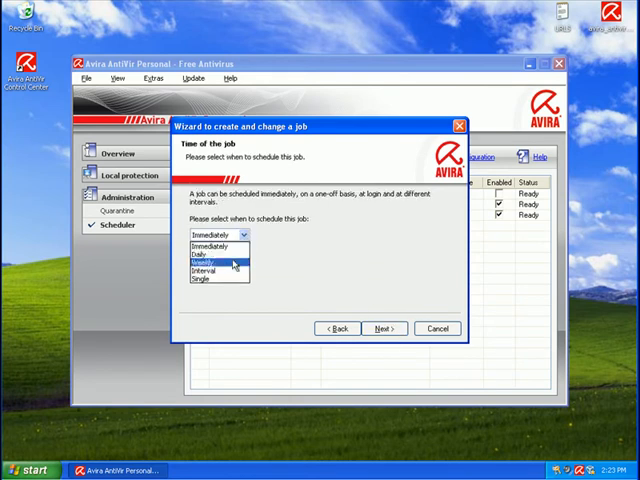
click(202, 251)
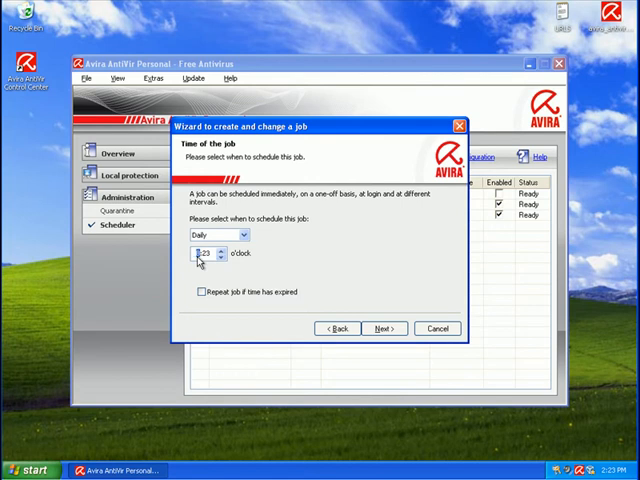
click(383, 328)
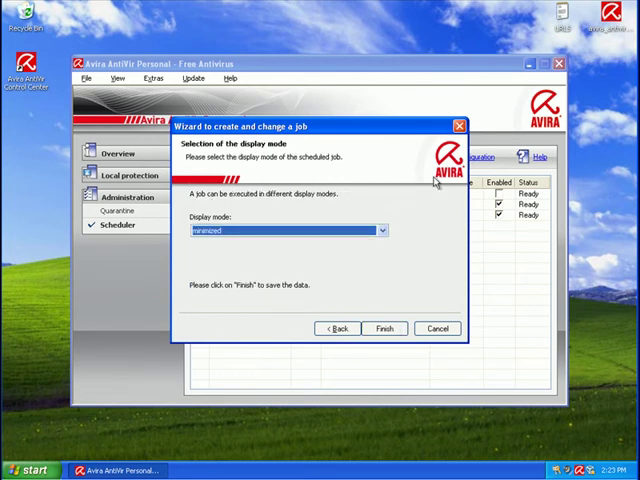
click(380, 231)
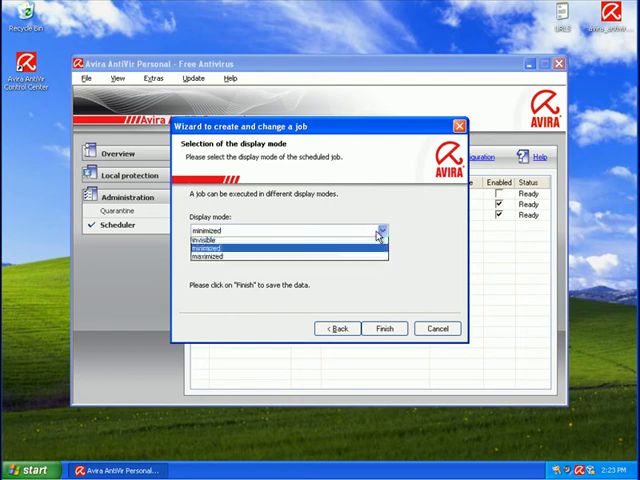
click(384, 328)
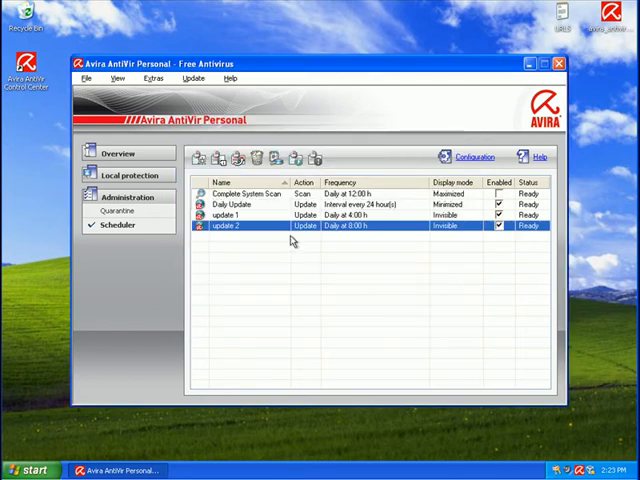
mouse_move(99, 210)
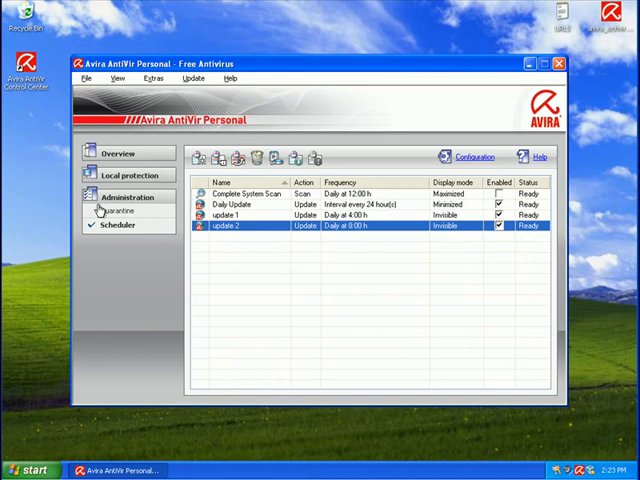
Browse Quarantine, Scanner and Guard, expand Rootkit search to Local Disk (C:), then show Status.
click(118, 210)
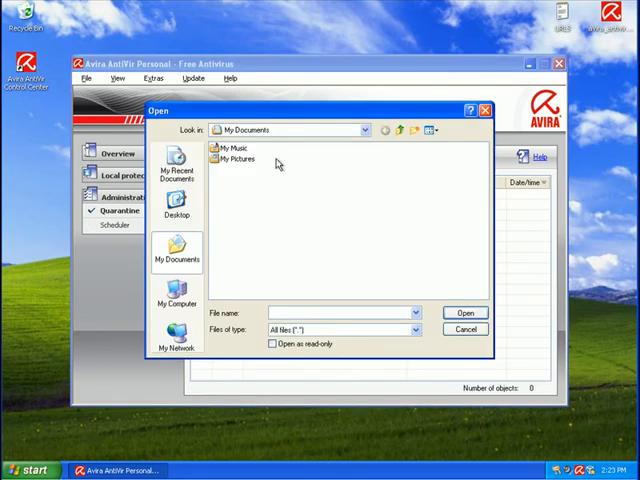
click(463, 330)
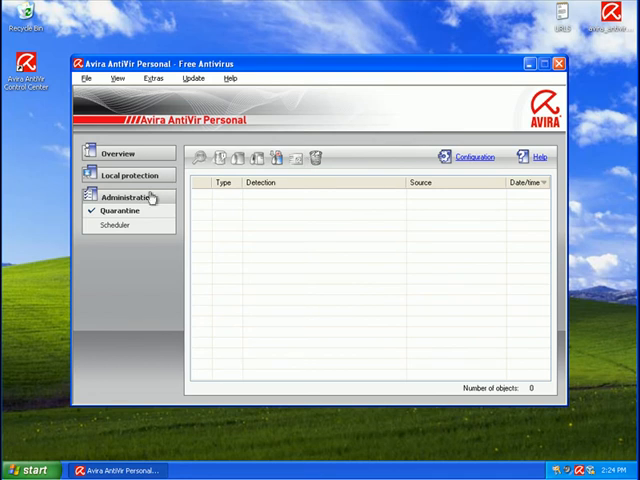
click(129, 175)
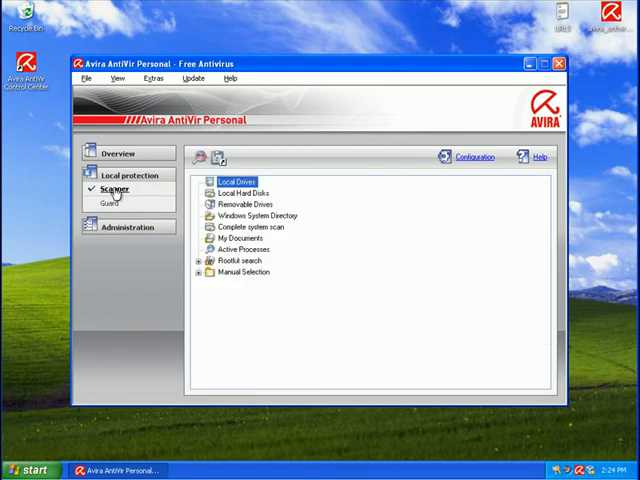
click(117, 202)
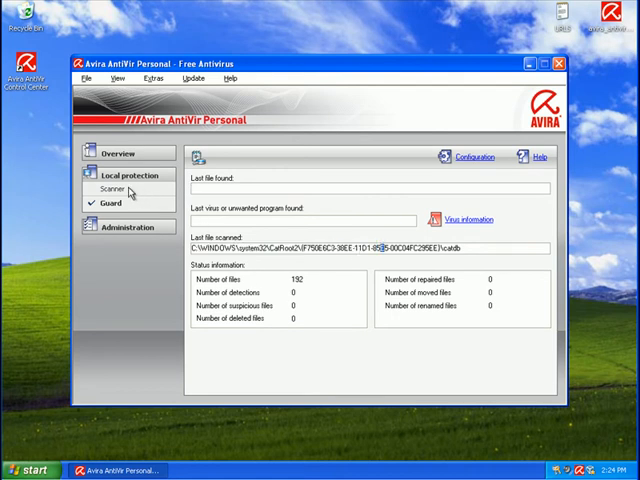
click(109, 188)
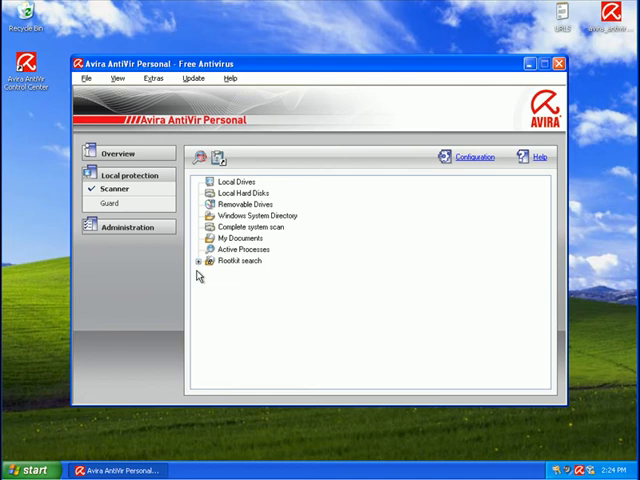
click(197, 261)
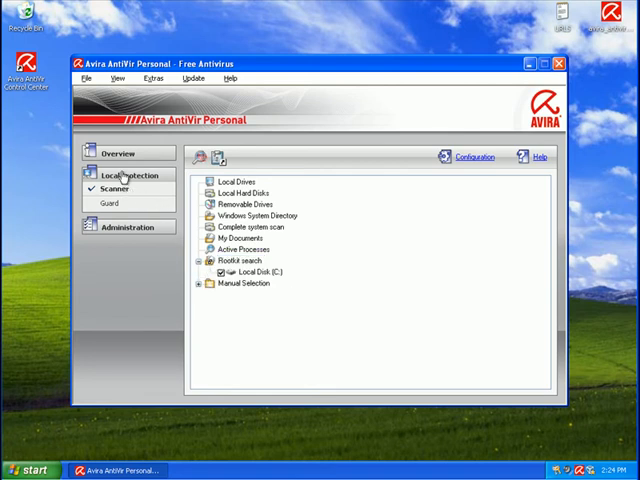
click(118, 153)
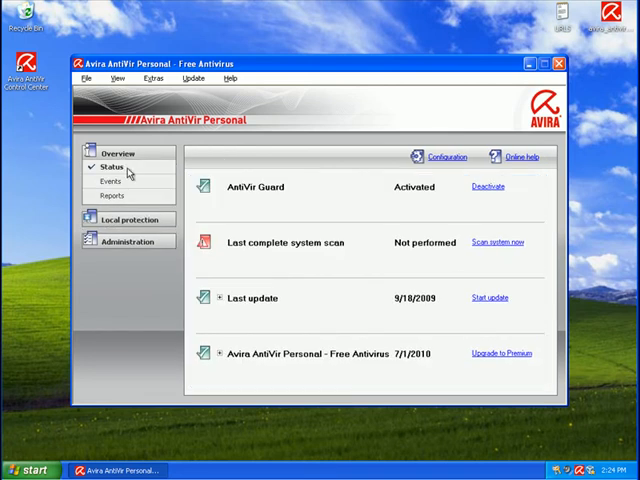
mouse_move(360, 188)
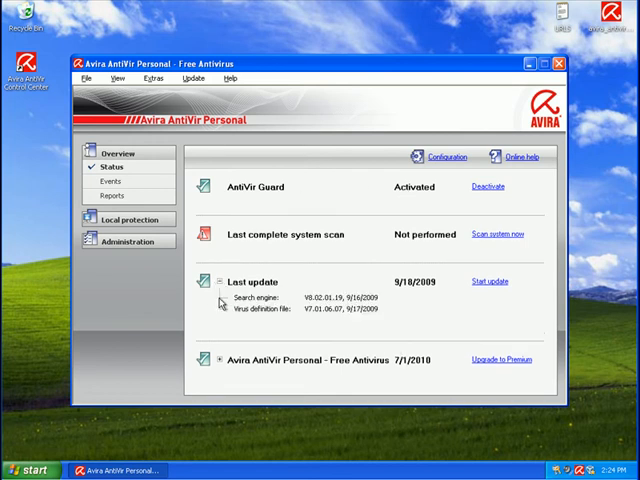
Expand the licence details, review the 26-event log, and open Configuration's Scan settings.
click(218, 337)
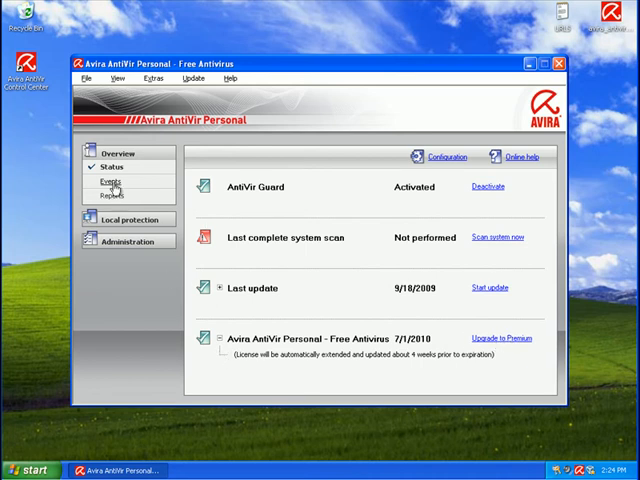
click(110, 181)
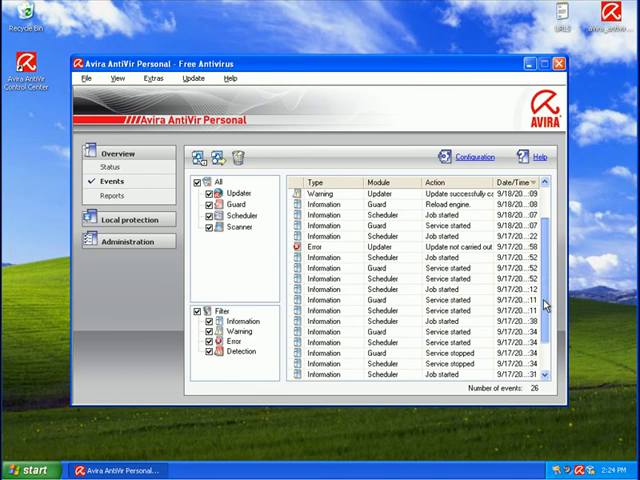
click(114, 196)
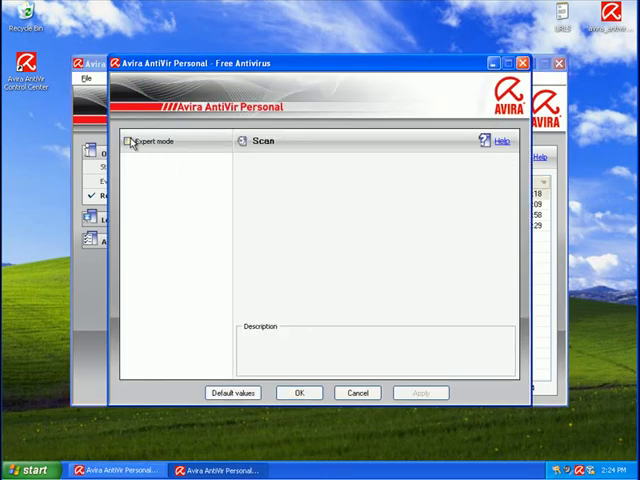
Enable expert mode; make the scanner follow symbolic links and search for rootkits at normal priority.
click(130, 141)
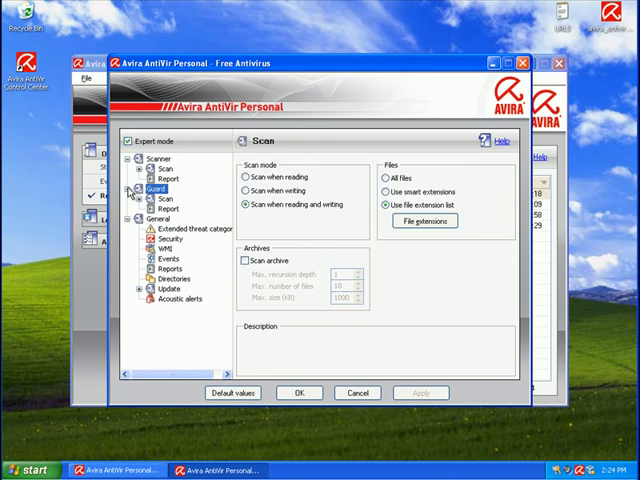
click(156, 159)
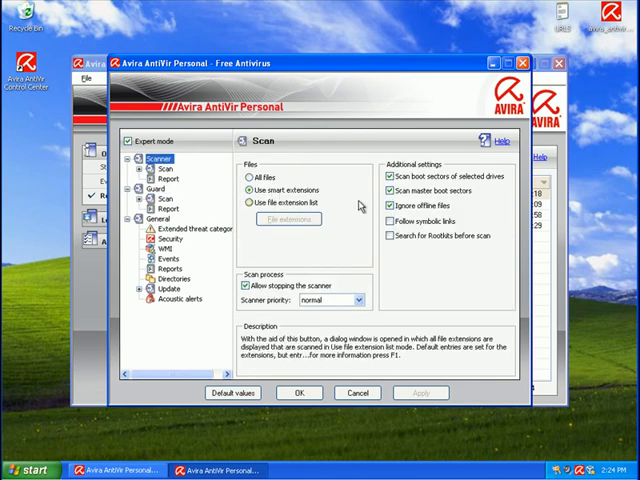
click(390, 221)
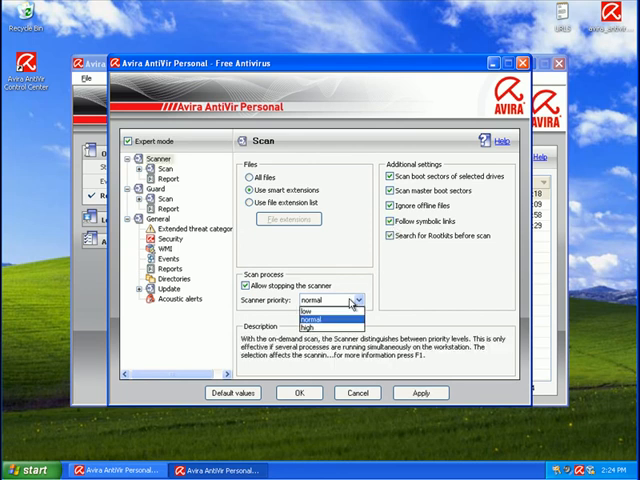
click(310, 320)
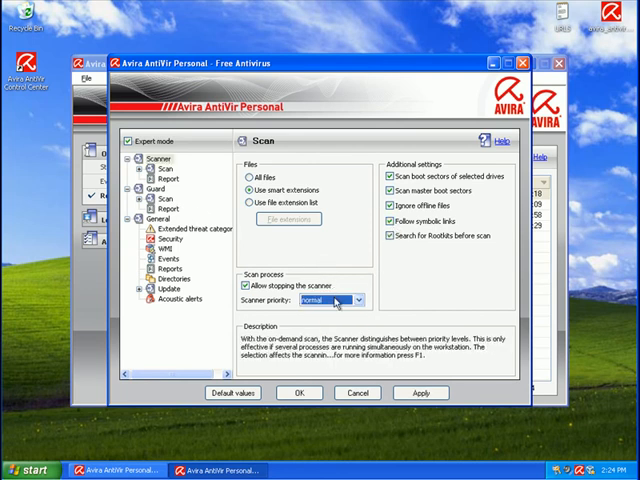
click(357, 300)
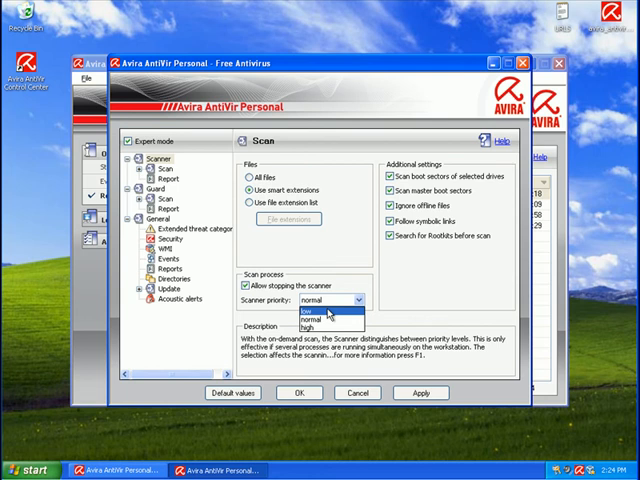
mouse_move(313, 259)
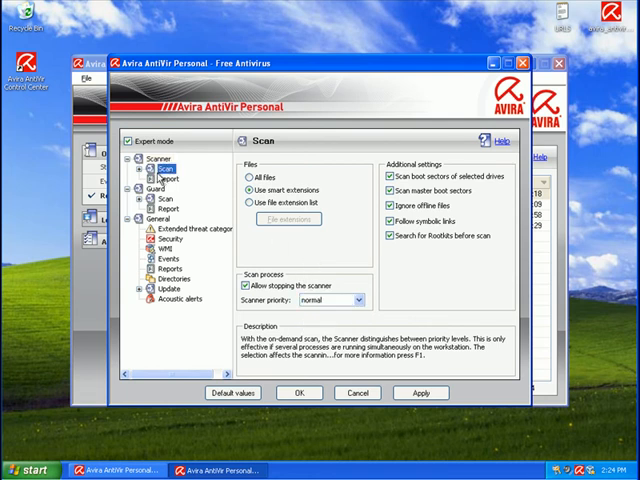
Browse the scanner's concerning-file action, archive, exception, heuristic and report pages.
click(156, 174)
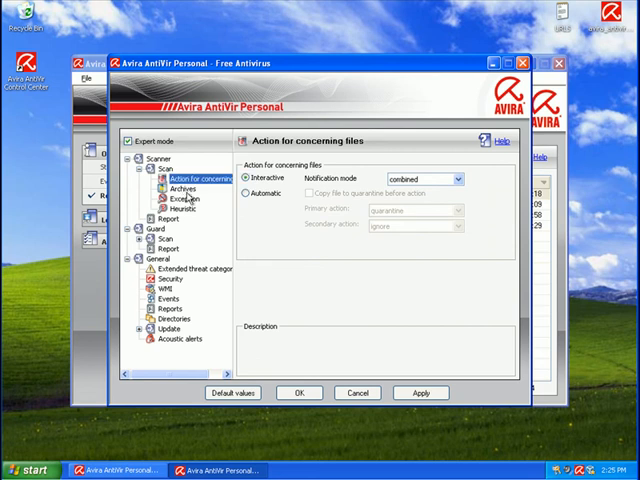
click(178, 189)
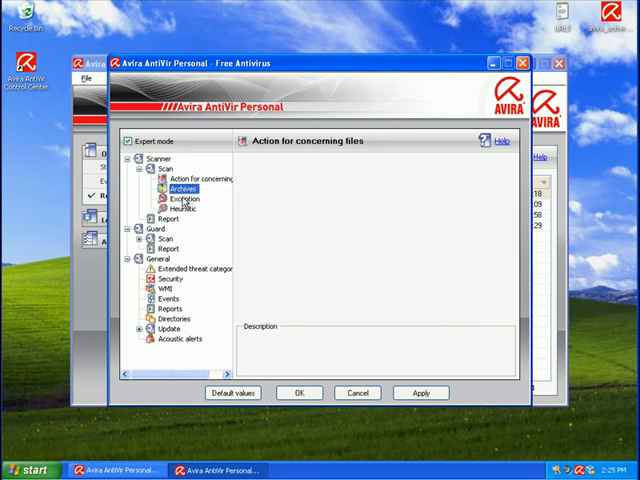
click(181, 189)
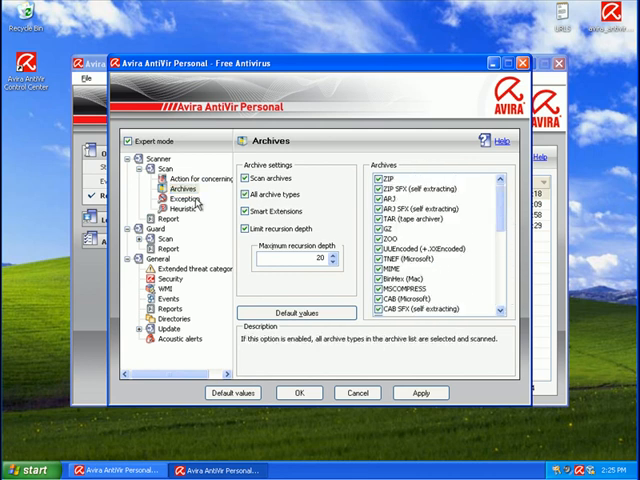
click(183, 199)
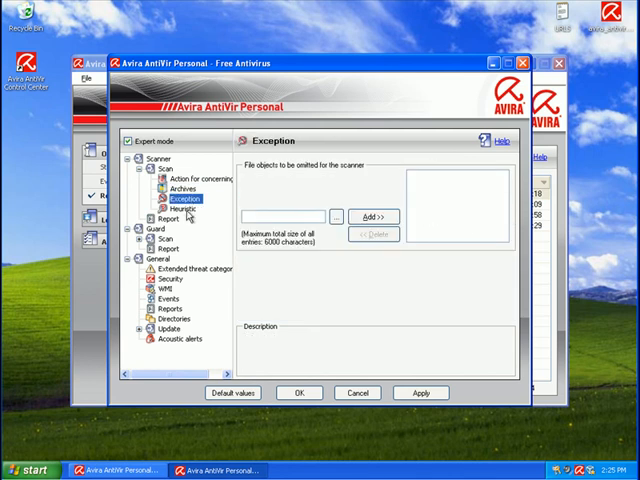
click(176, 208)
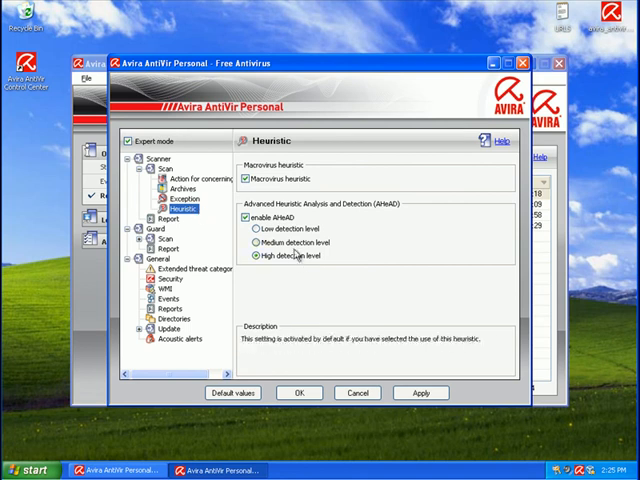
click(170, 218)
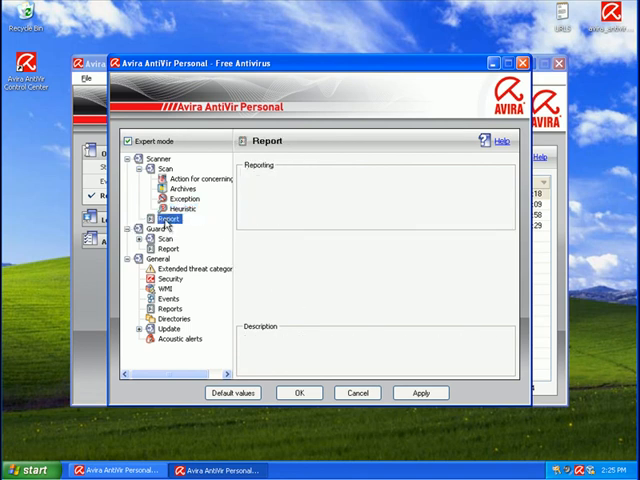
click(160, 238)
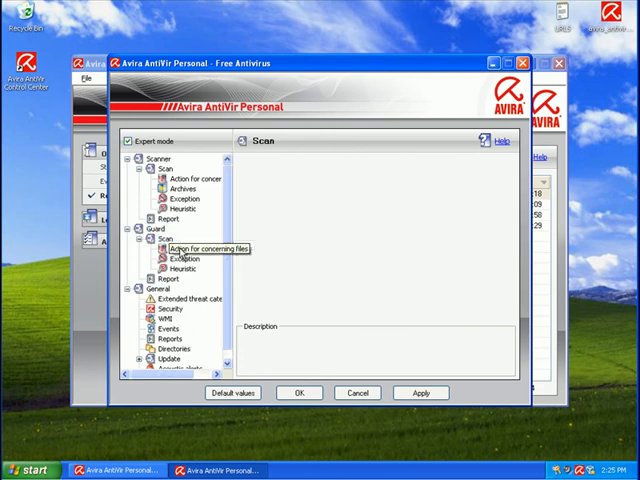
Browse Guard exception and report pages, then General threat categories, WMI and Update.
click(185, 258)
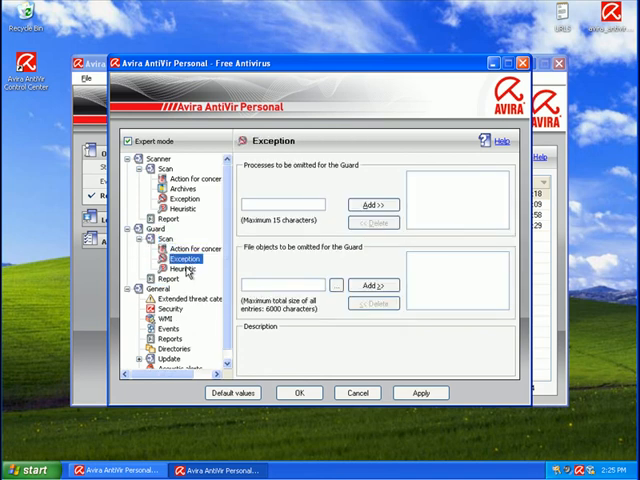
click(168, 278)
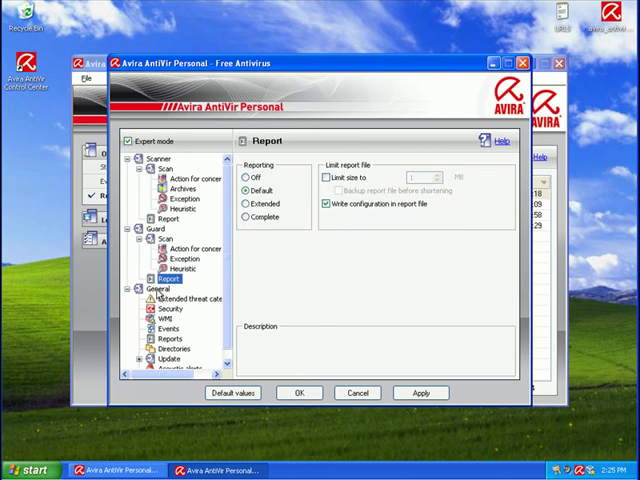
click(190, 298)
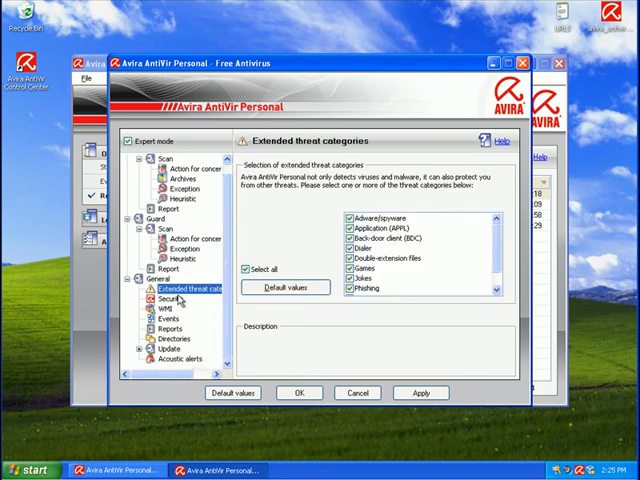
click(158, 308)
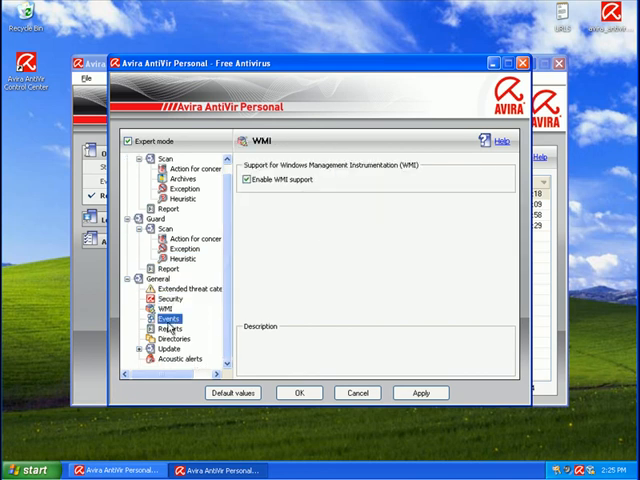
click(170, 348)
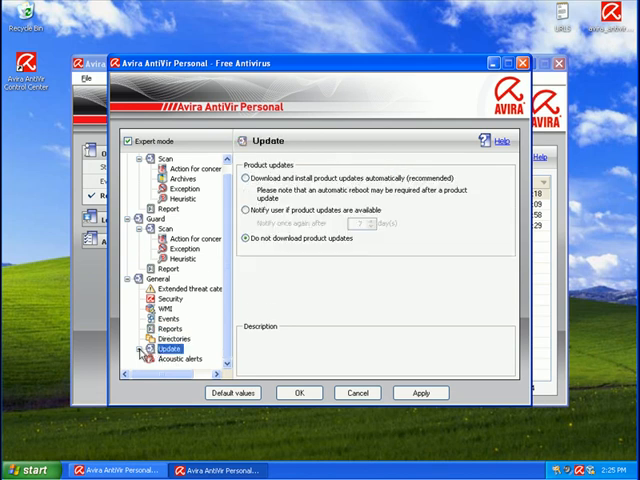